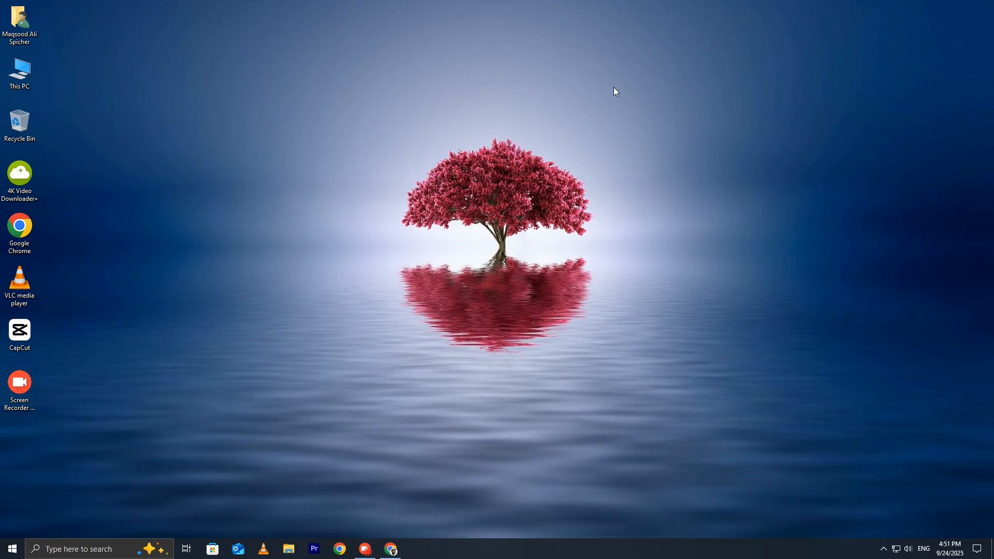
Launch Chrome and search Google for 'vmware workstation pro download'.
left_click(389, 549)
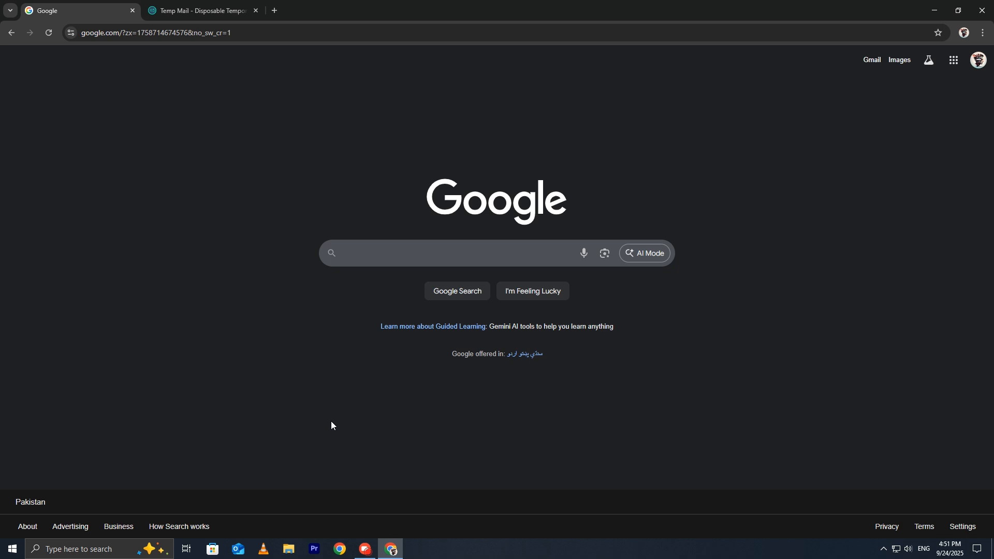
type("vmware workstation")
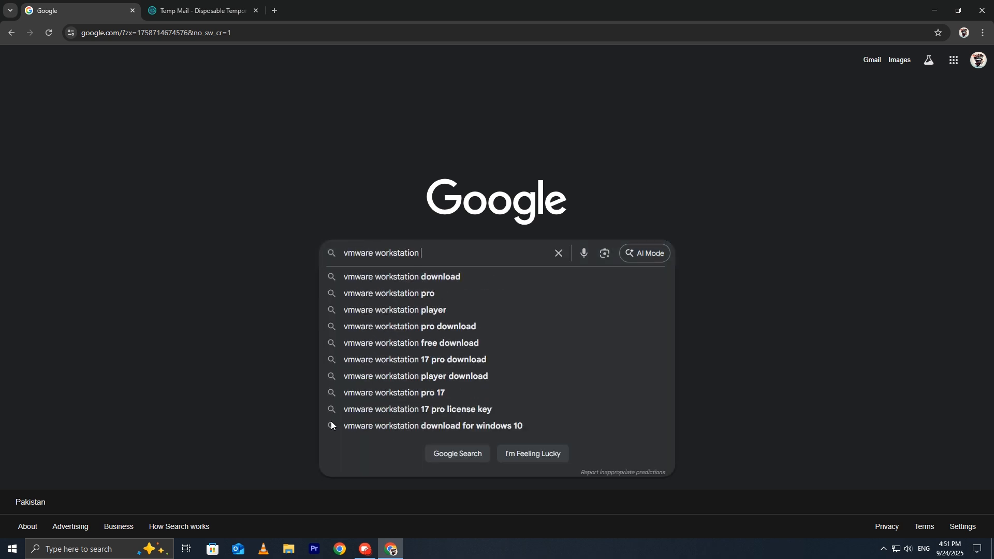
left_click(409, 325)
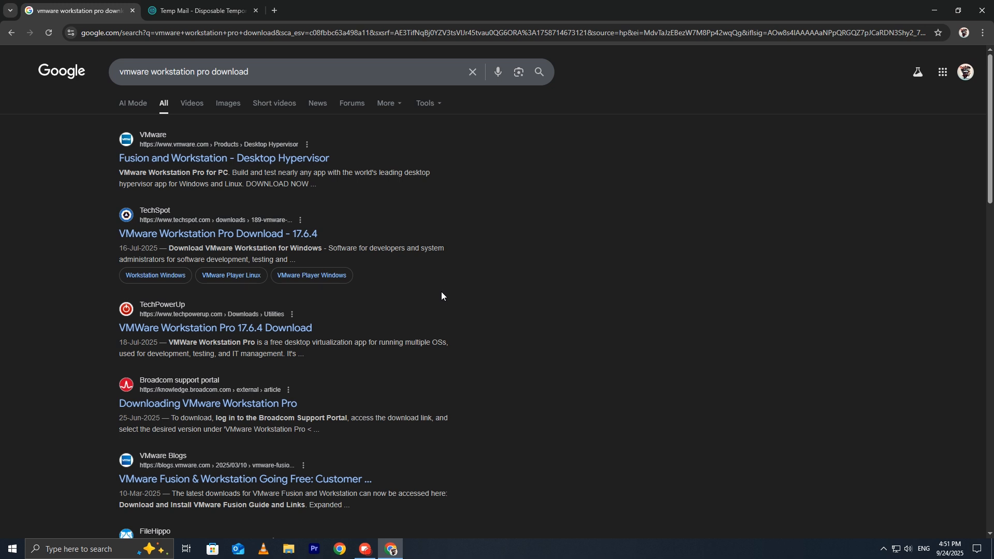
mouse_move(203, 160)
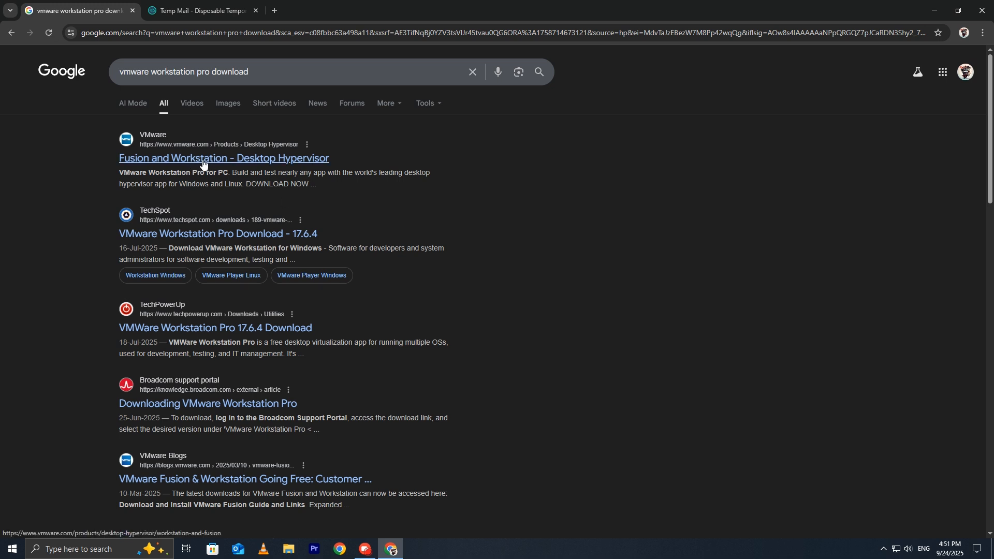
From VMware's Fusion and Workstation page, dismiss the cookie notice and request the Workstation Pro for PC download.
left_click(223, 157)
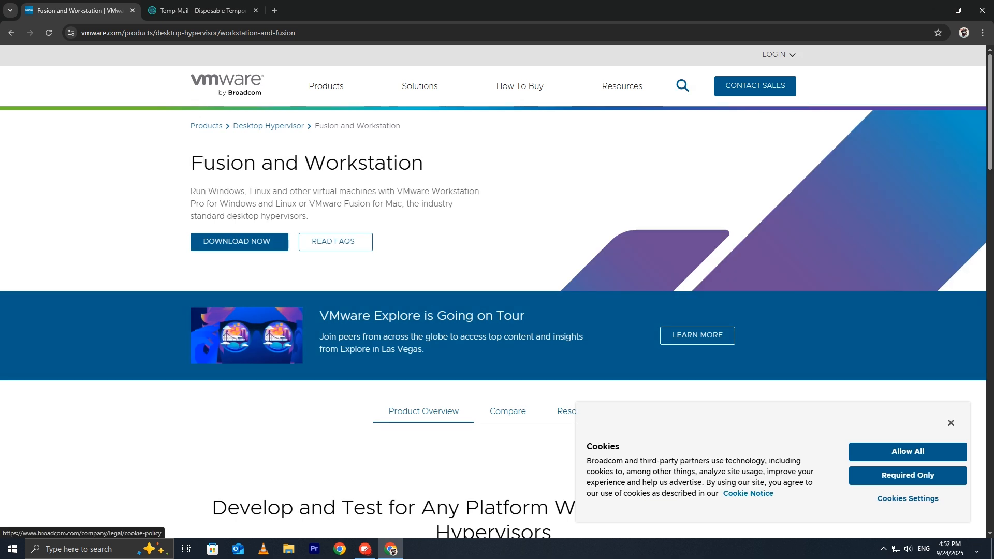
scroll("down", 3)
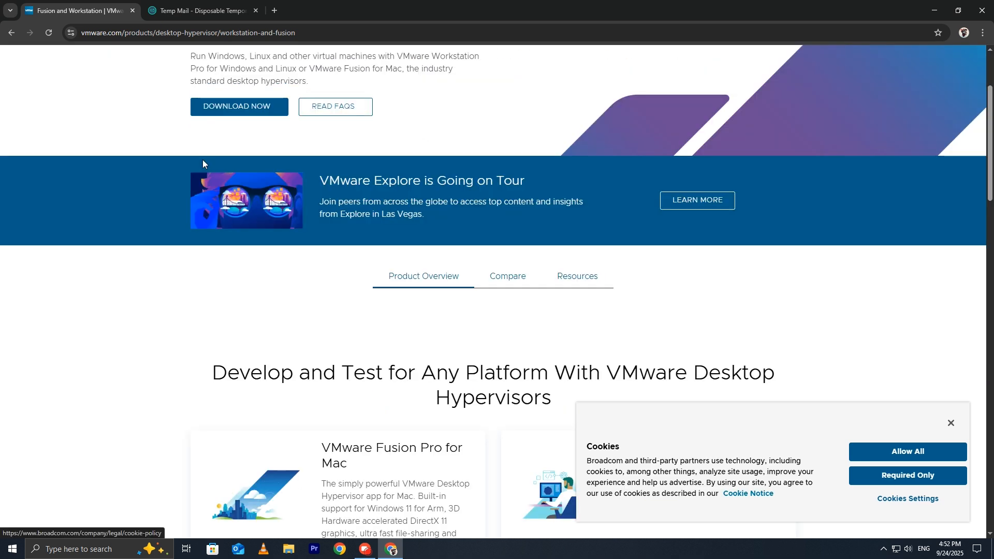
scroll("down", 3)
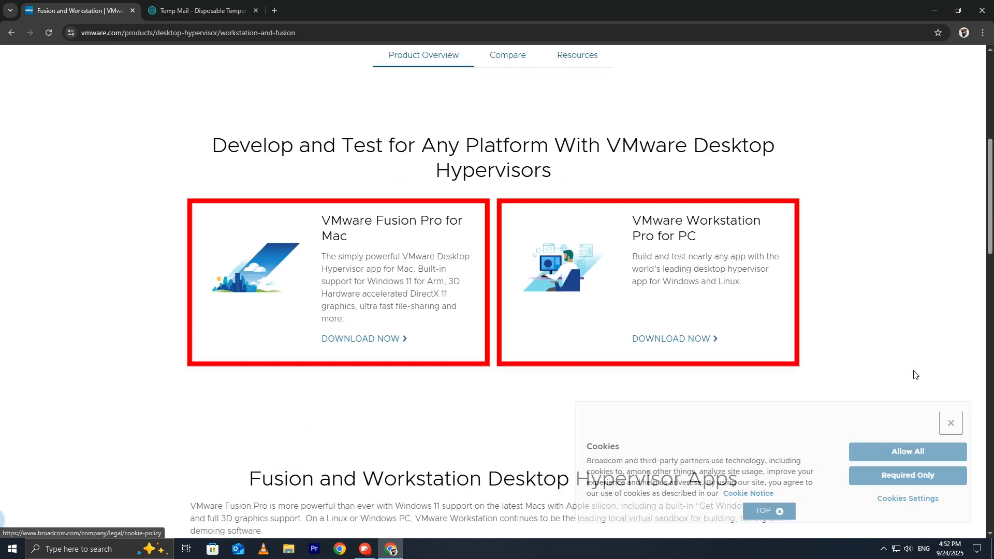
left_click(949, 423)
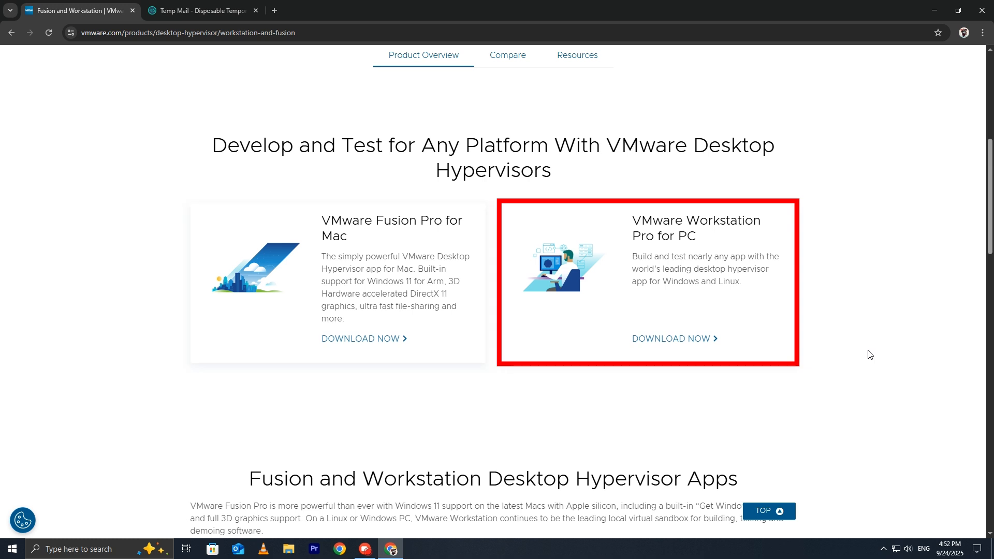
left_click(670, 338)
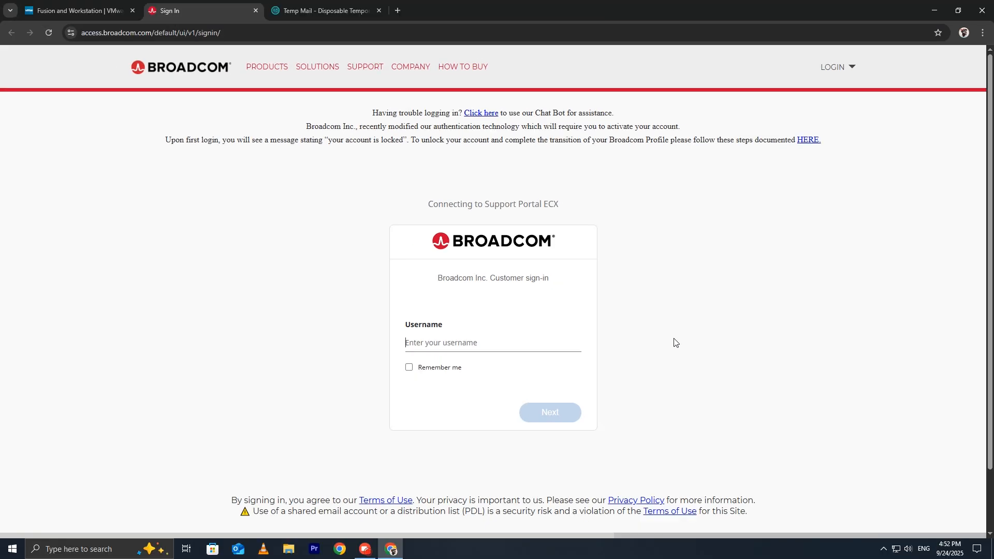
Start registering a new Broadcom account and copy the Temp Mail address for it.
left_click(833, 66)
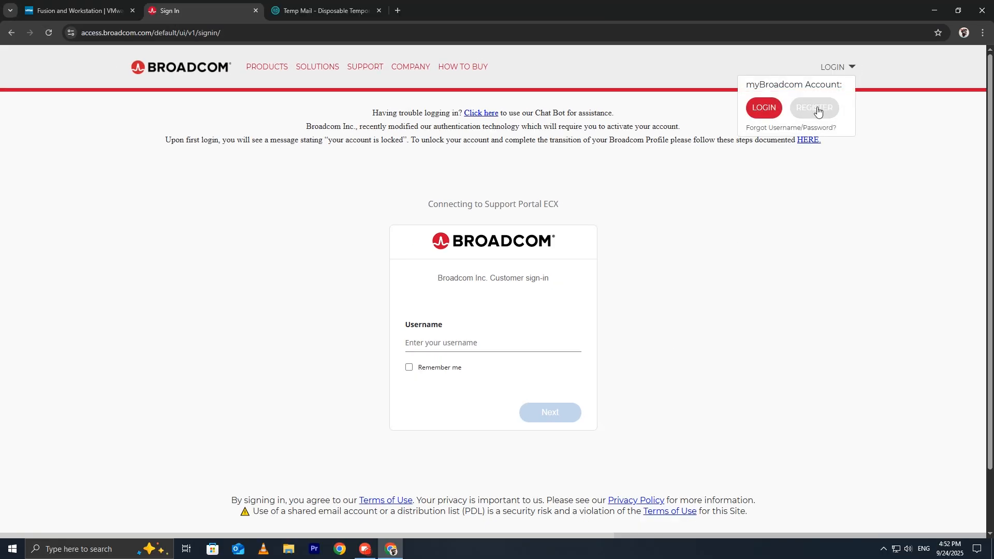
left_click(813, 107)
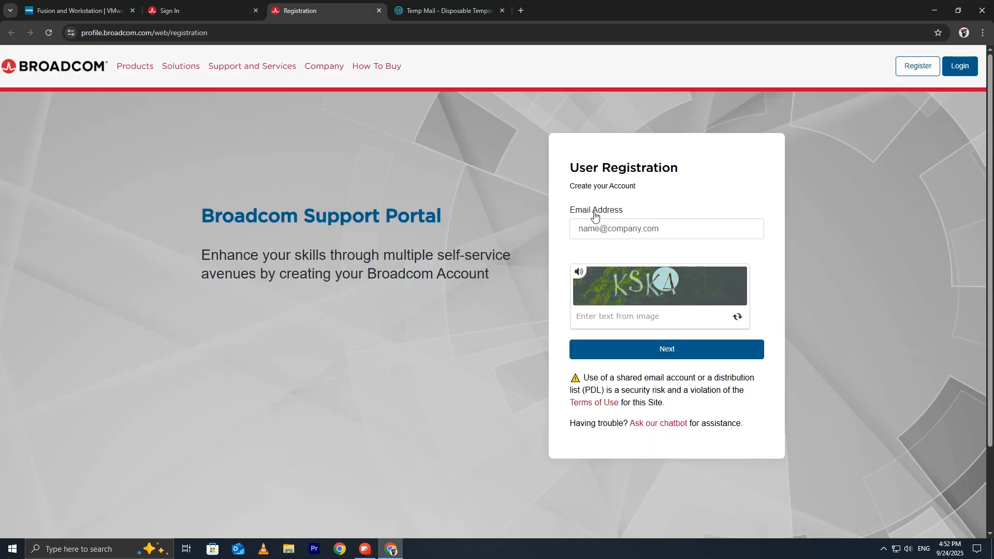
left_click(448, 10)
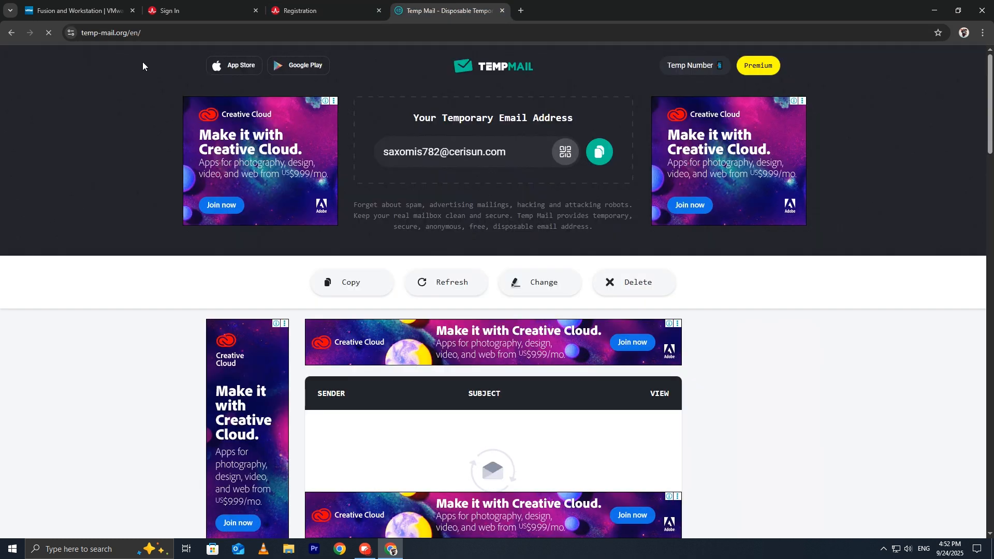
left_click(598, 152)
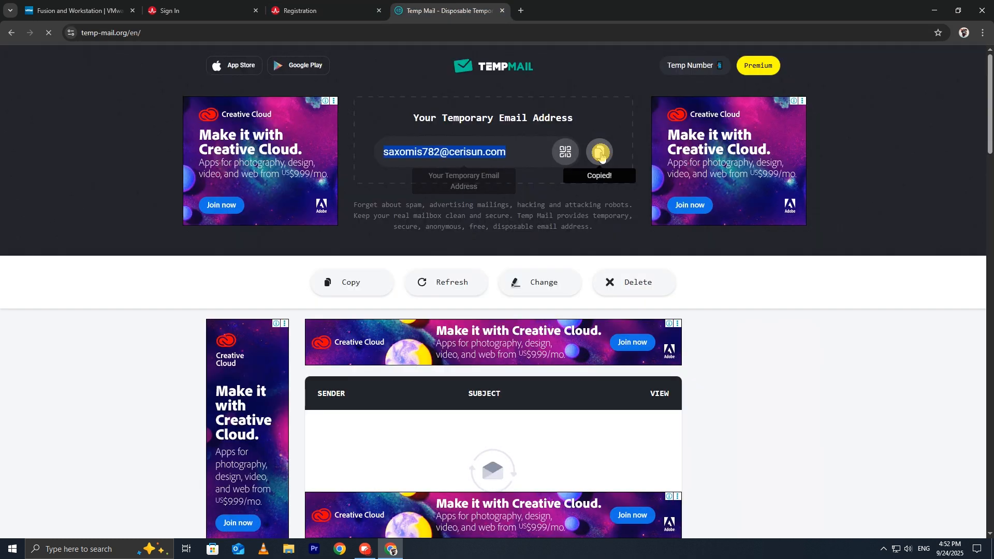
left_click(325, 11)
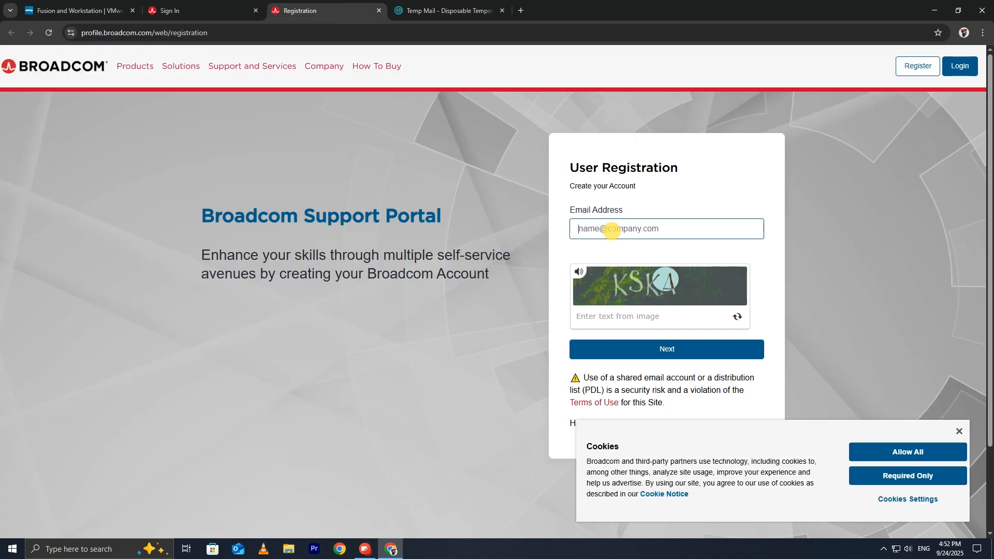
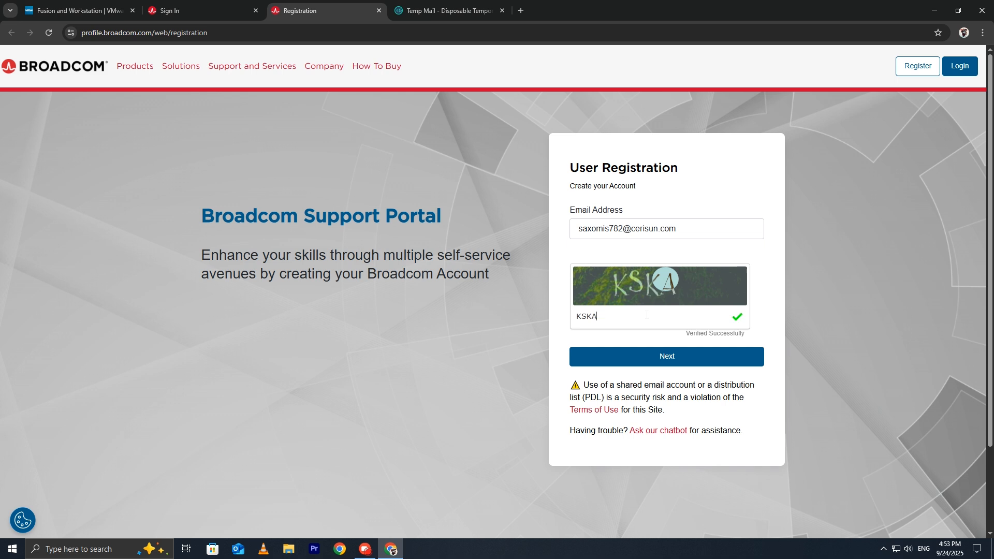
left_click(665, 355)
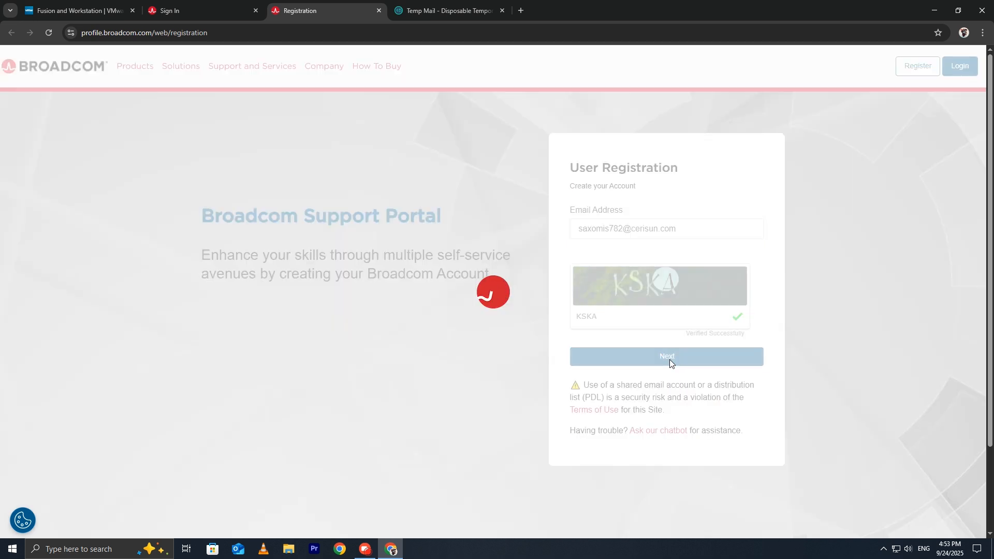
left_click(449, 11)
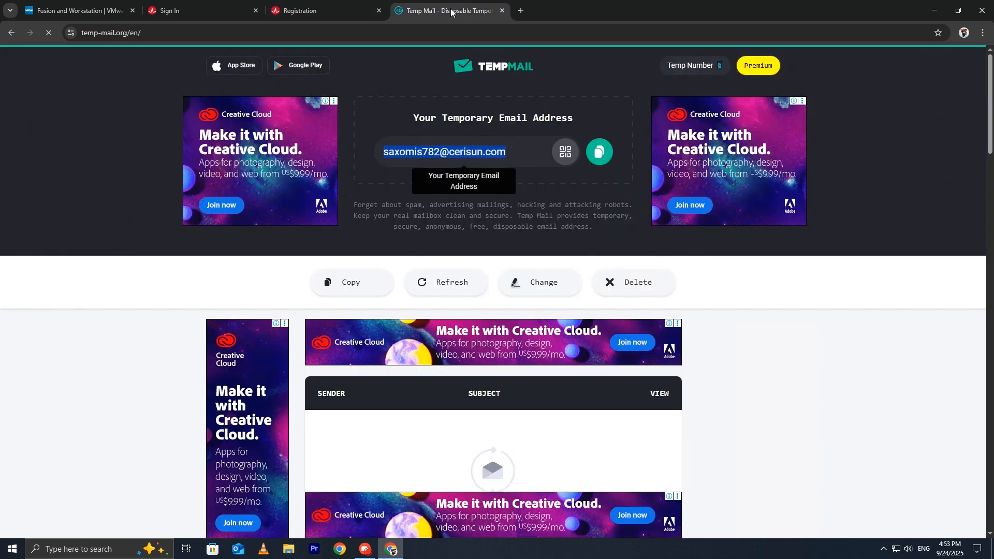
left_click(446, 282)
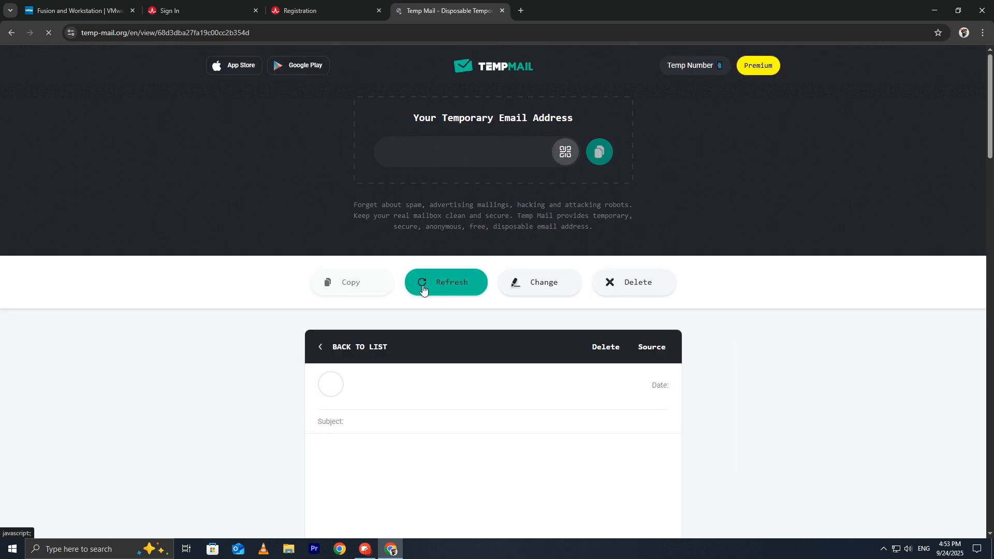
left_click(446, 282)
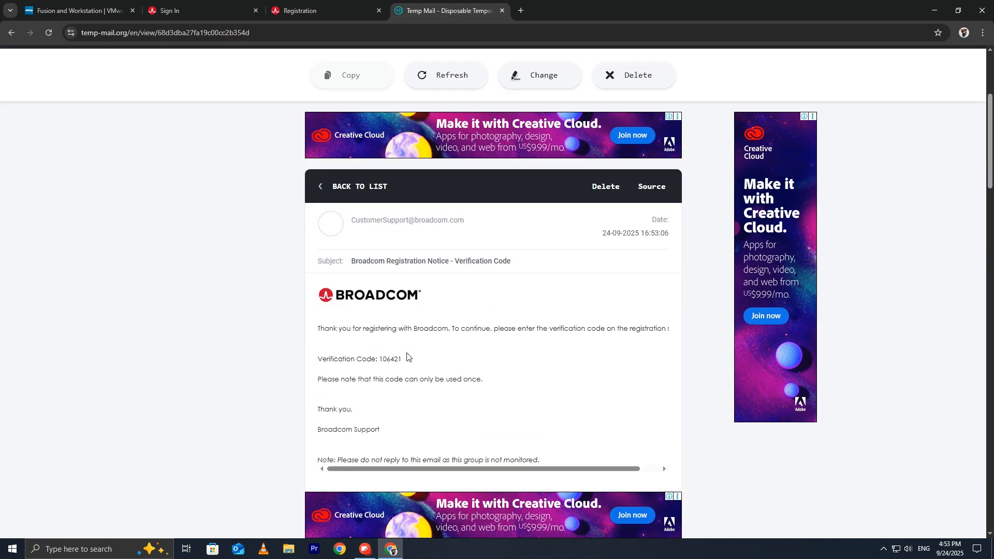
double_click(390, 359)
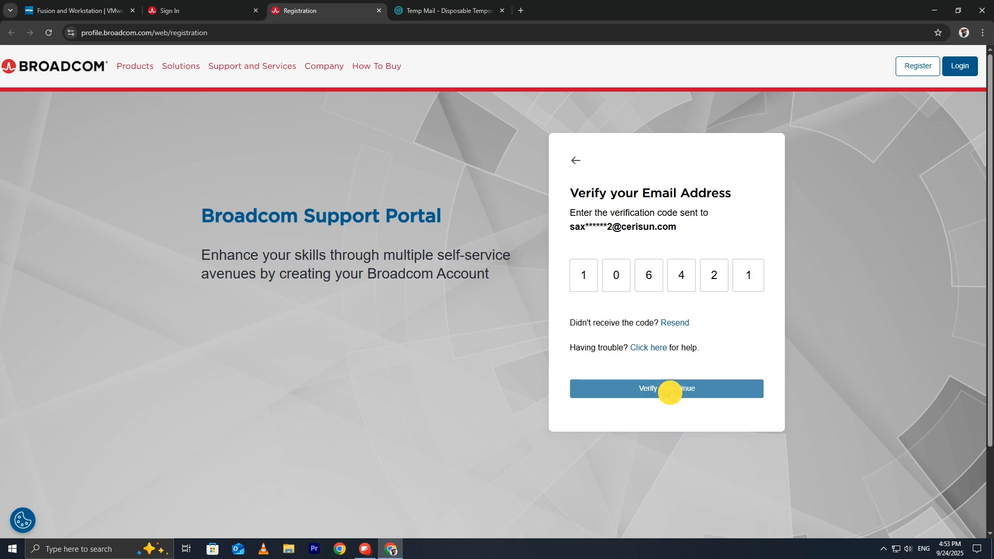
Verify the email, create the Broadcom account as Maqsood, and skip building the profile.
left_click(666, 388)
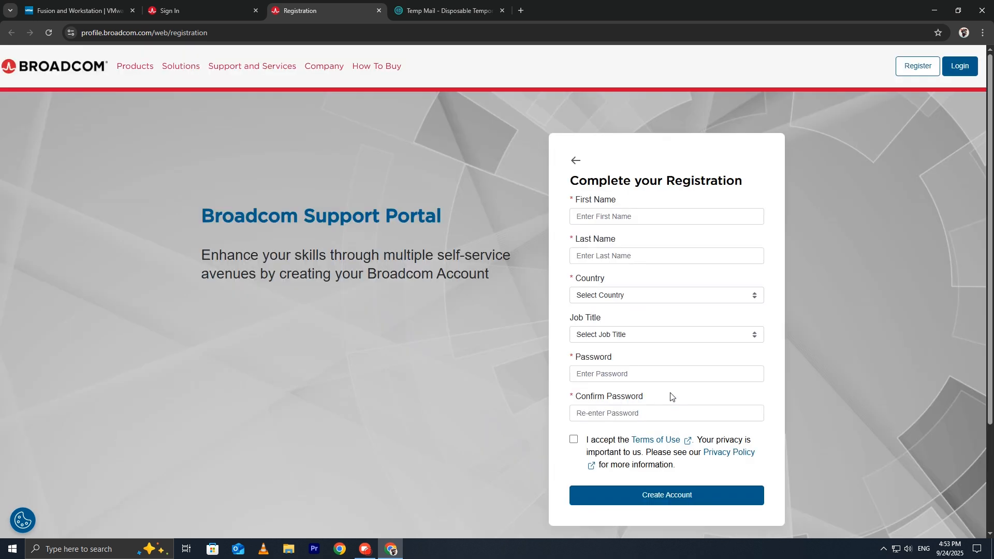
type("Maqsood")
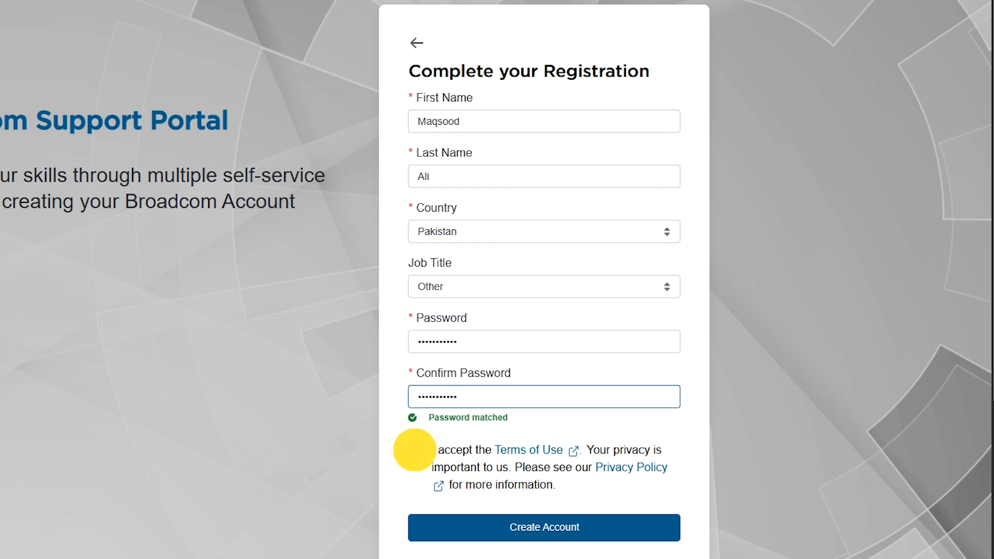
left_click(543, 527)
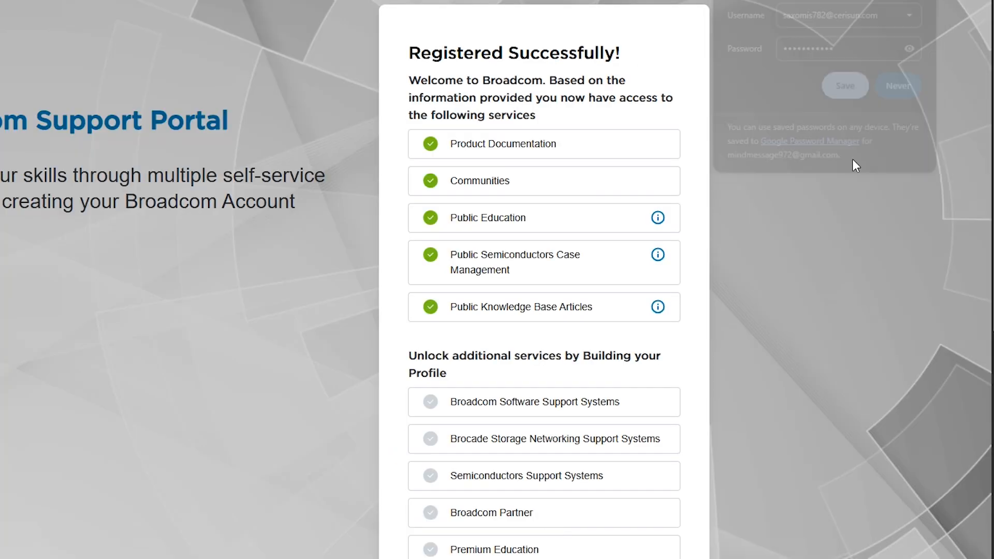
scroll("down", 3)
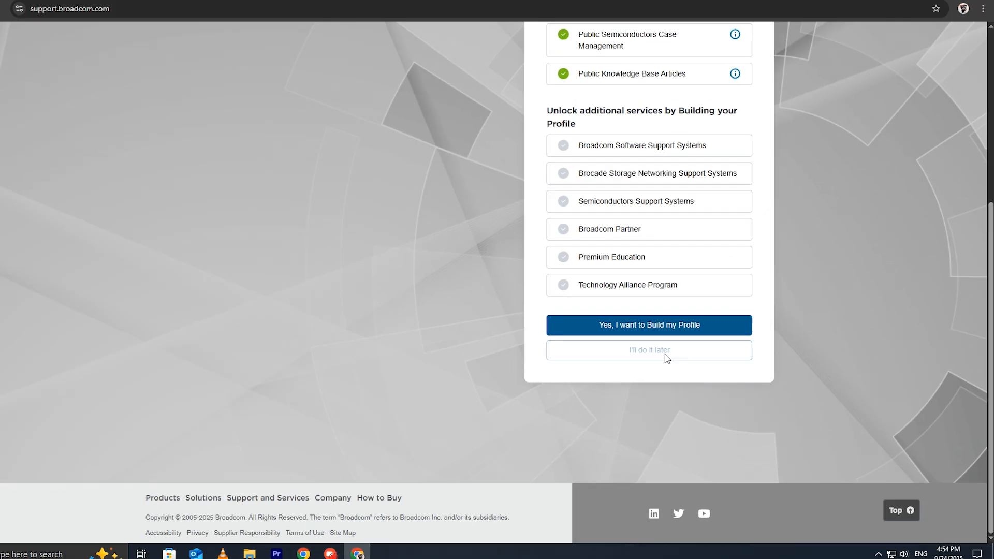
left_click(647, 349)
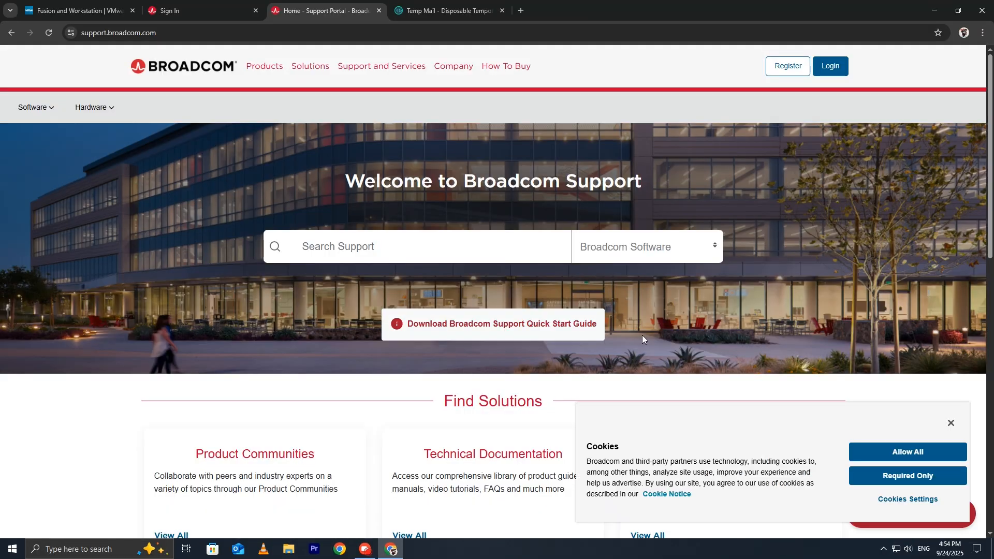
Sign in to the Broadcom Support Portal with the new account and begin searching for vmware.
left_click(829, 66)
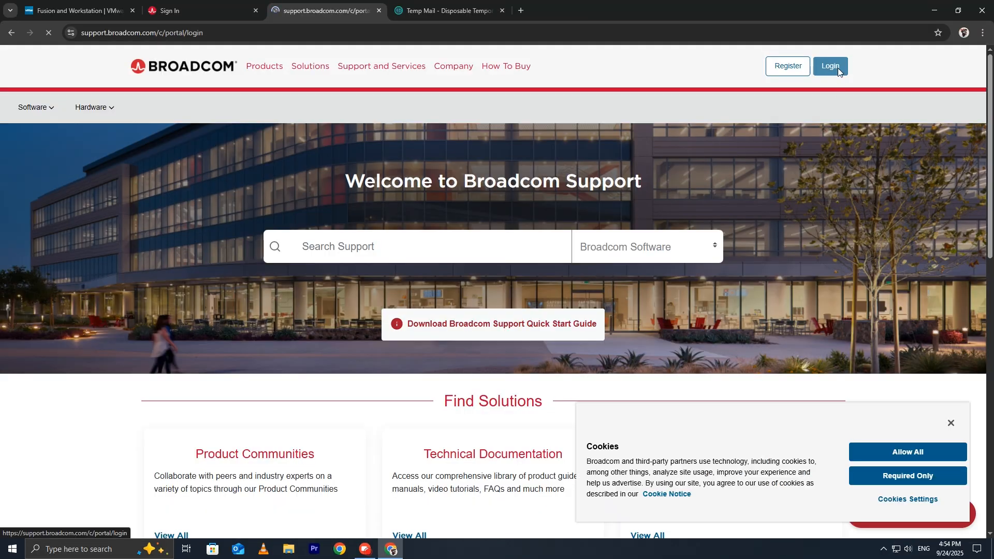
left_click(830, 66)
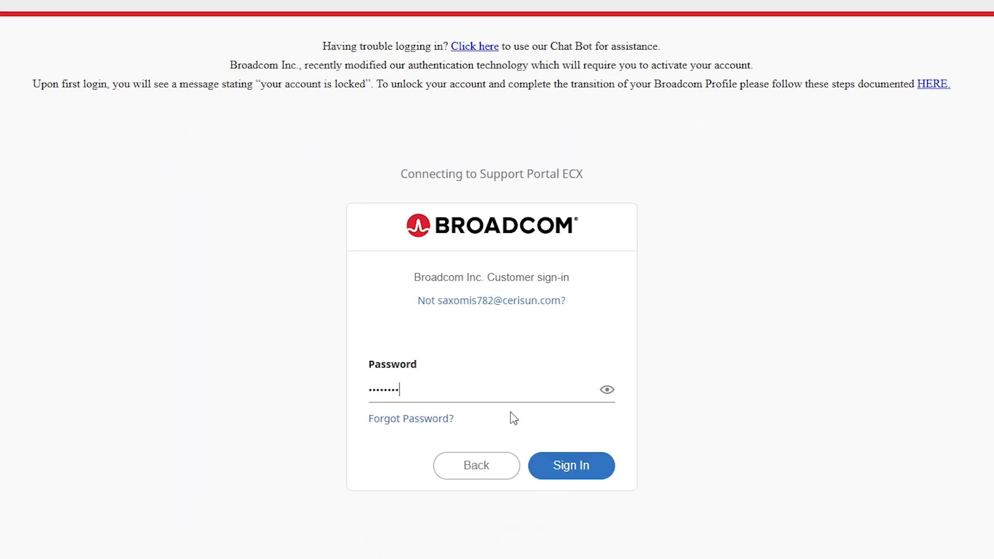
left_click(570, 466)
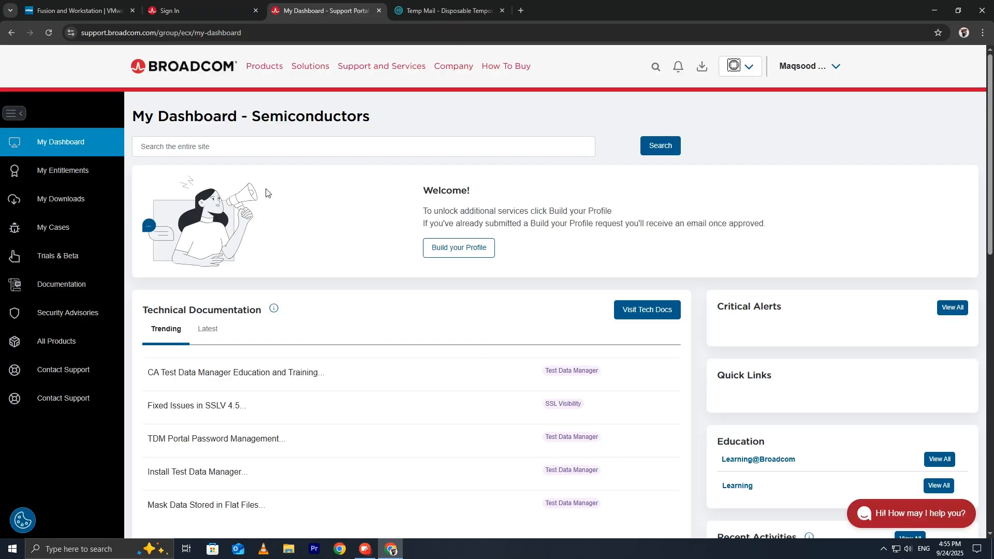
type("vmware workstation")
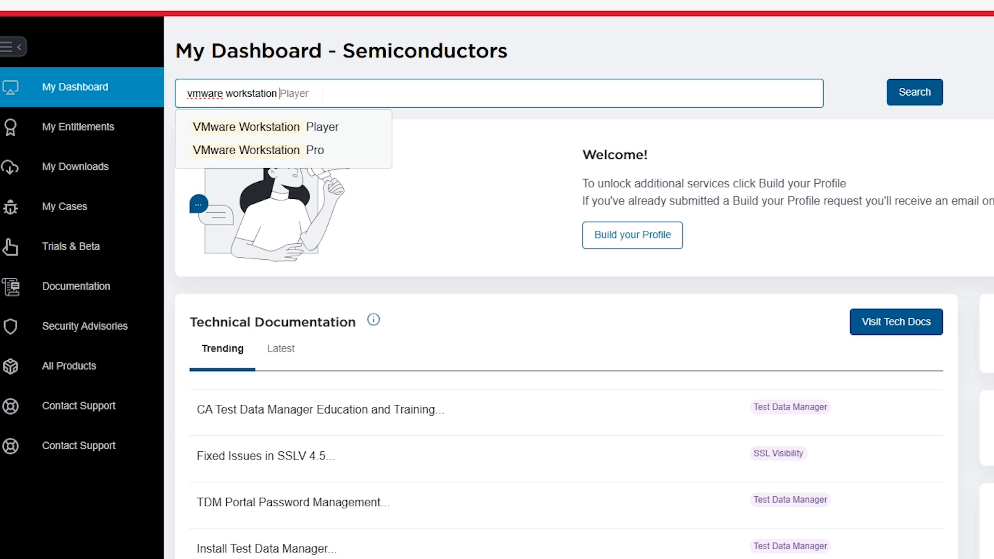
Search the dashboard for VMware Workstation Pro and reach the 'Downloading VMware Workstation Pro' KB article.
left_click(259, 150)
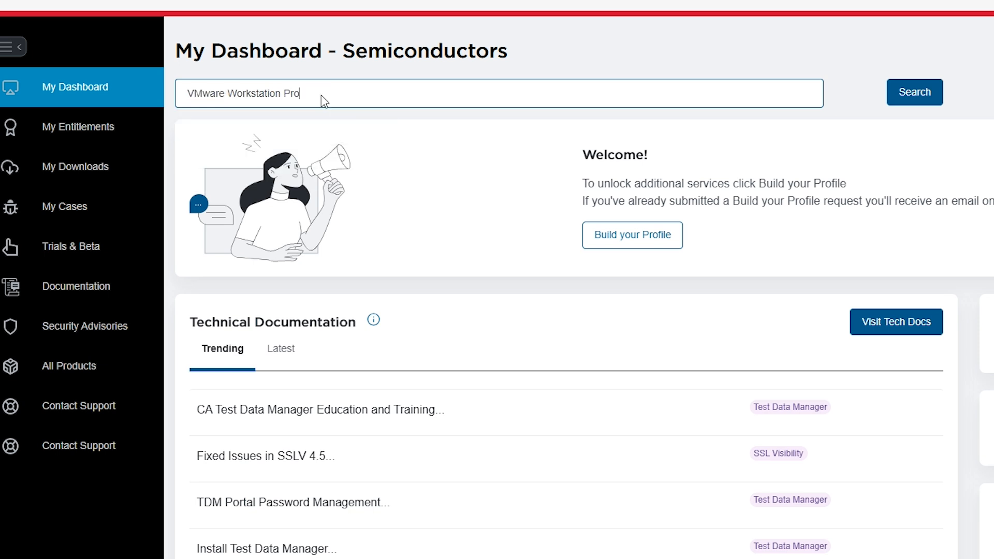
scroll("down", 3)
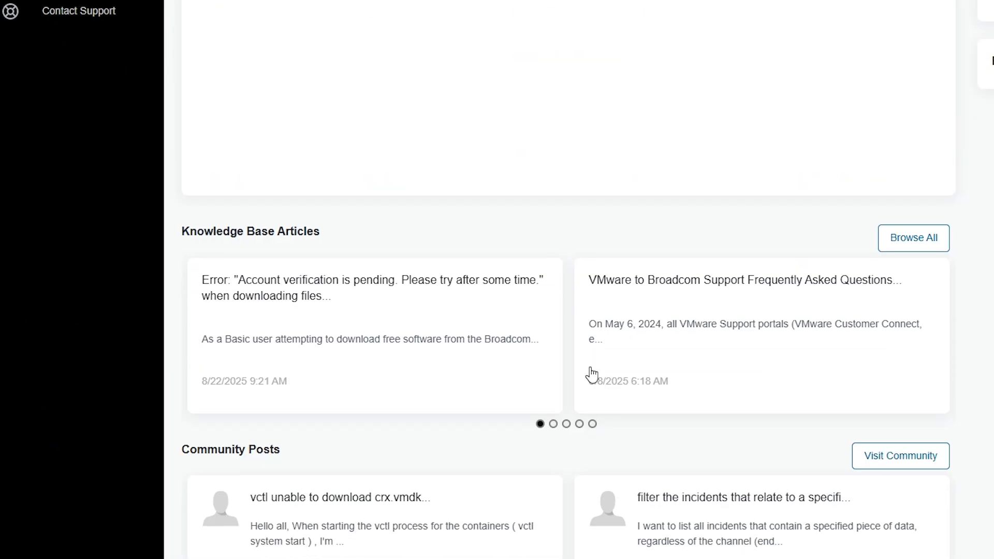
left_click(552, 440)
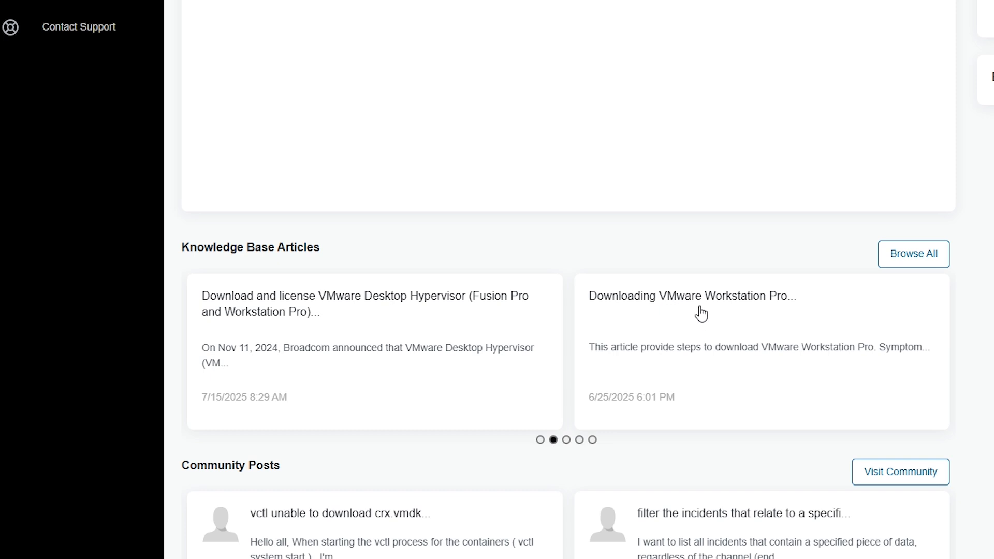
left_click(691, 296)
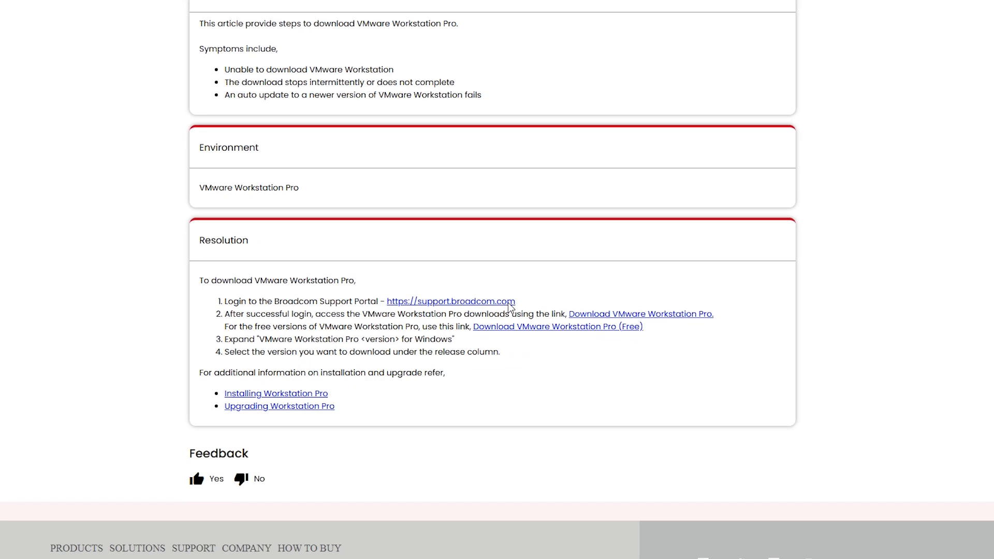
Follow the article's 'Download VMware Workstation Pro (Free)' link to the downloads page.
scroll("down", 3)
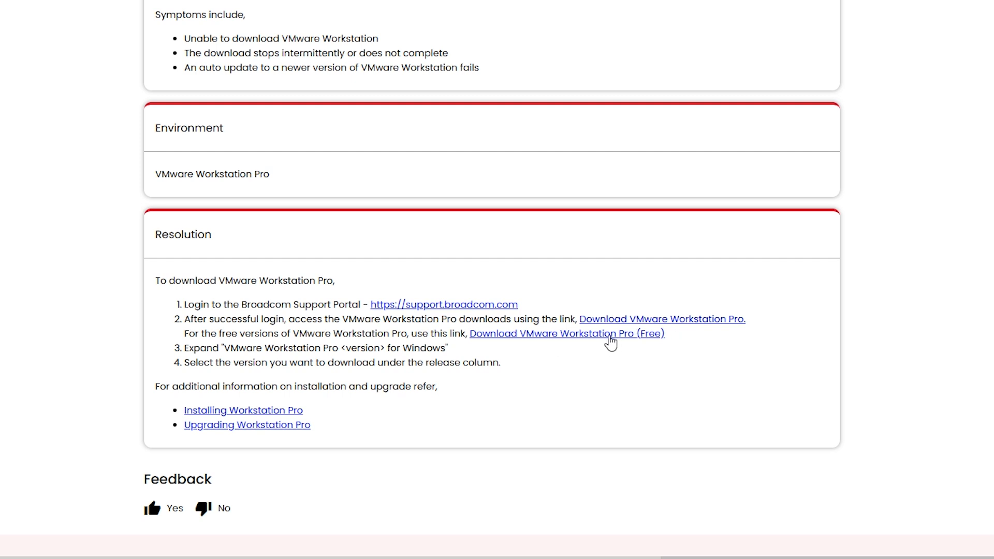
left_click(566, 334)
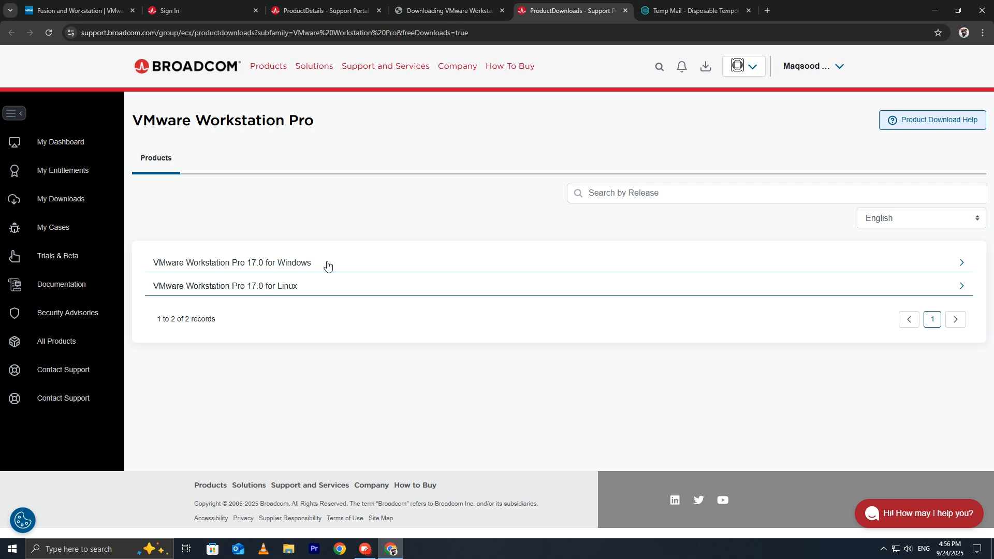
Select Windows release 17.6.4 and accept its Terms and Conditions.
left_click(232, 262)
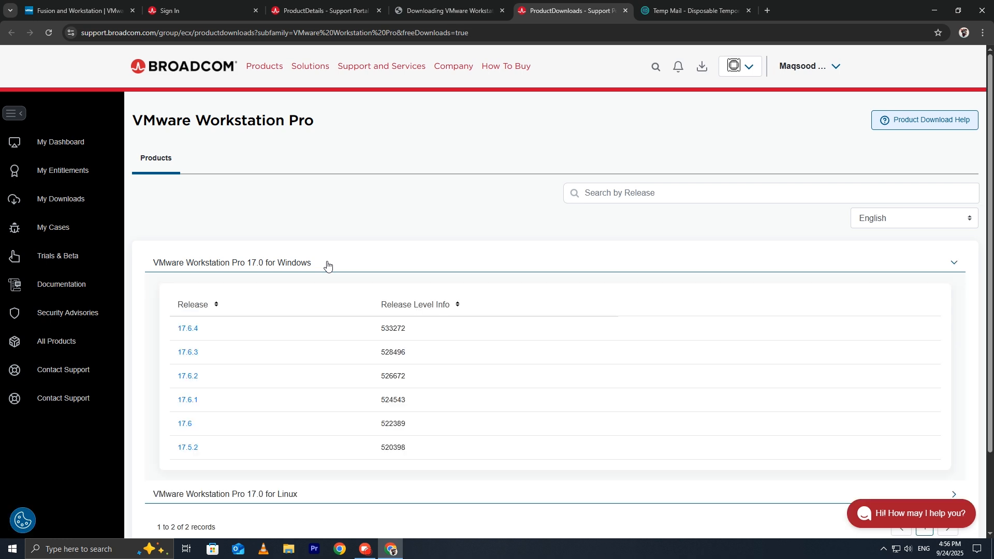
scroll("down", 3)
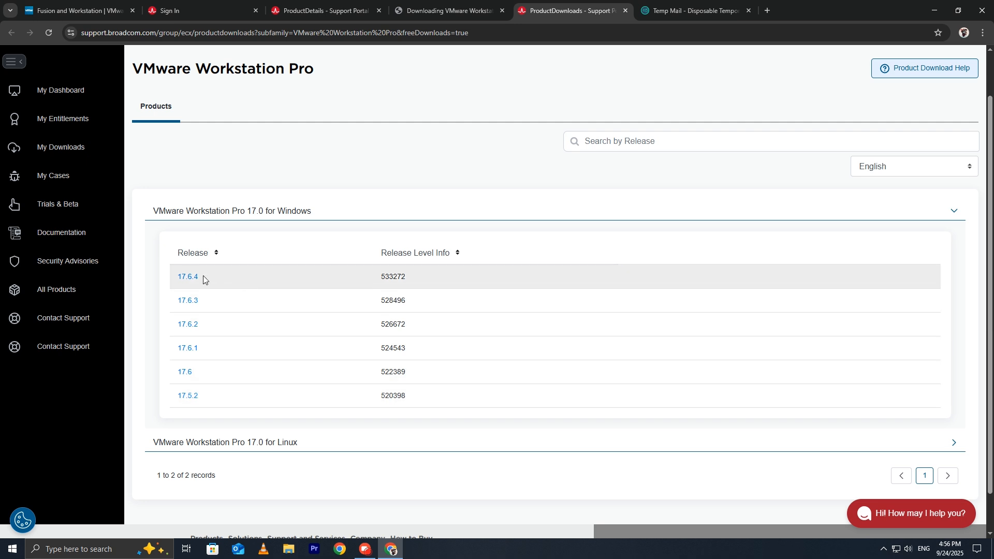
left_click(187, 276)
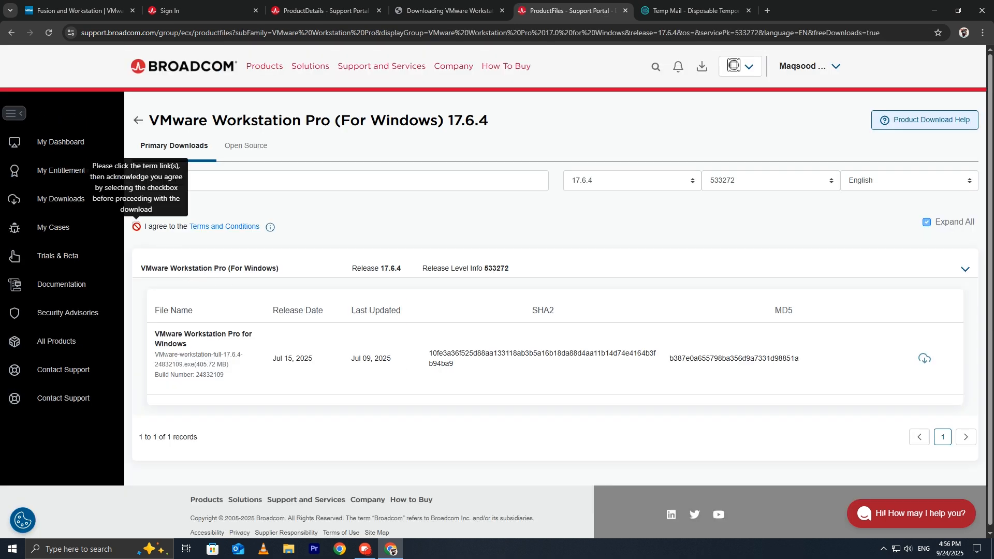
left_click(135, 226)
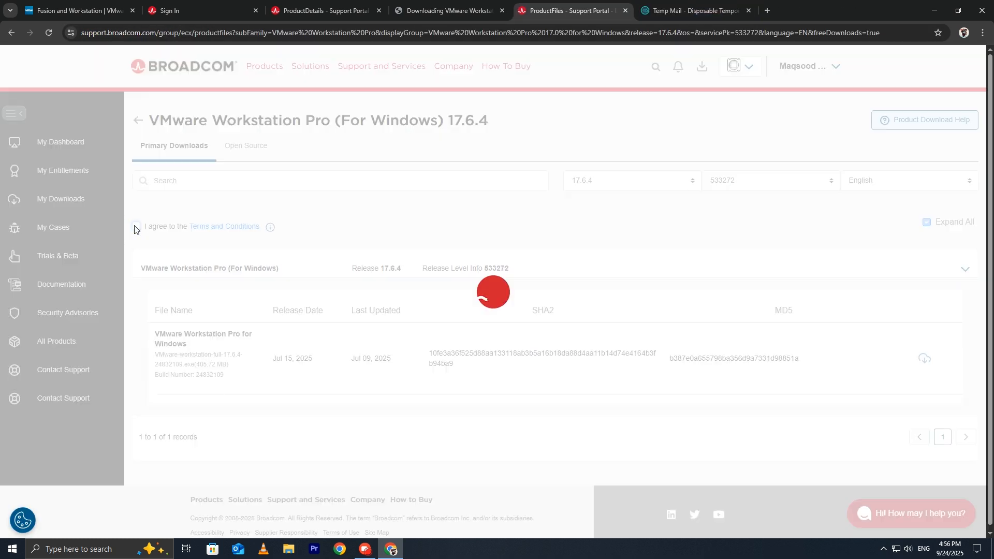
left_click(136, 227)
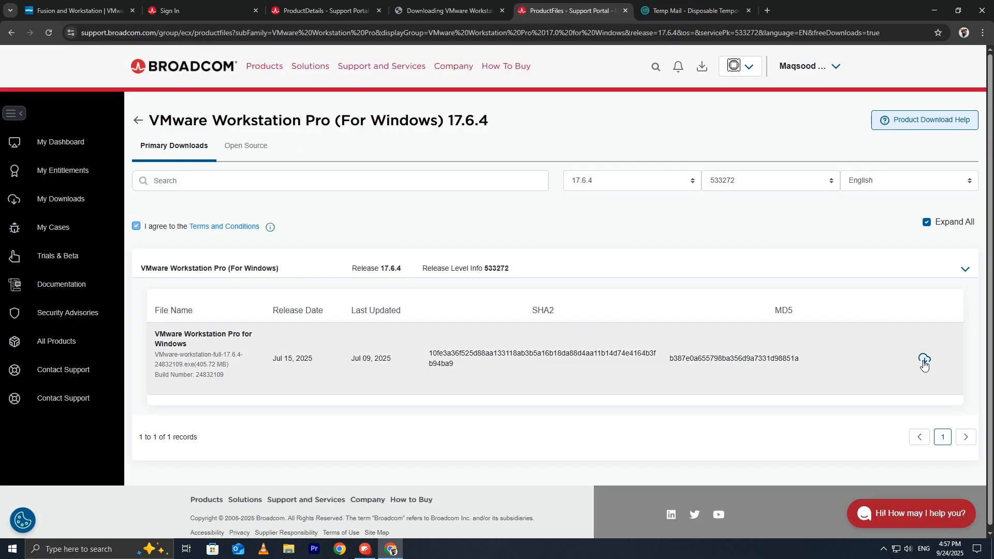
Request the Windows installer download and proceed with the additional verification.
left_click(924, 360)
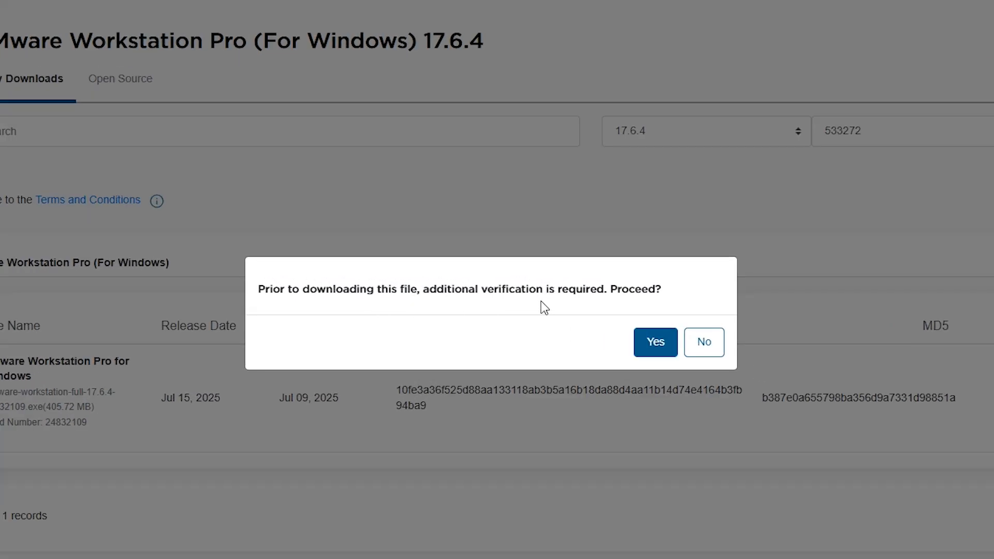
left_click(655, 342)
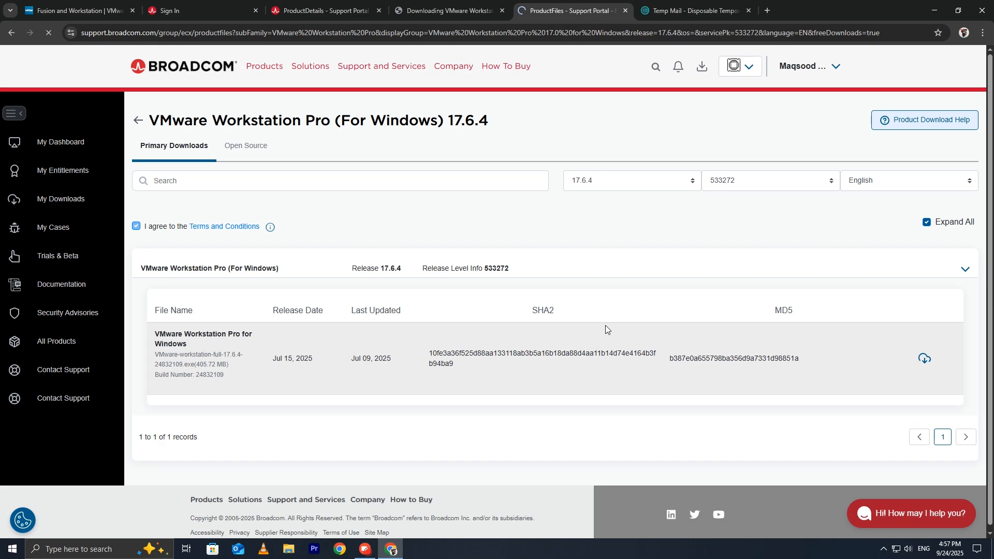
left_click(923, 359)
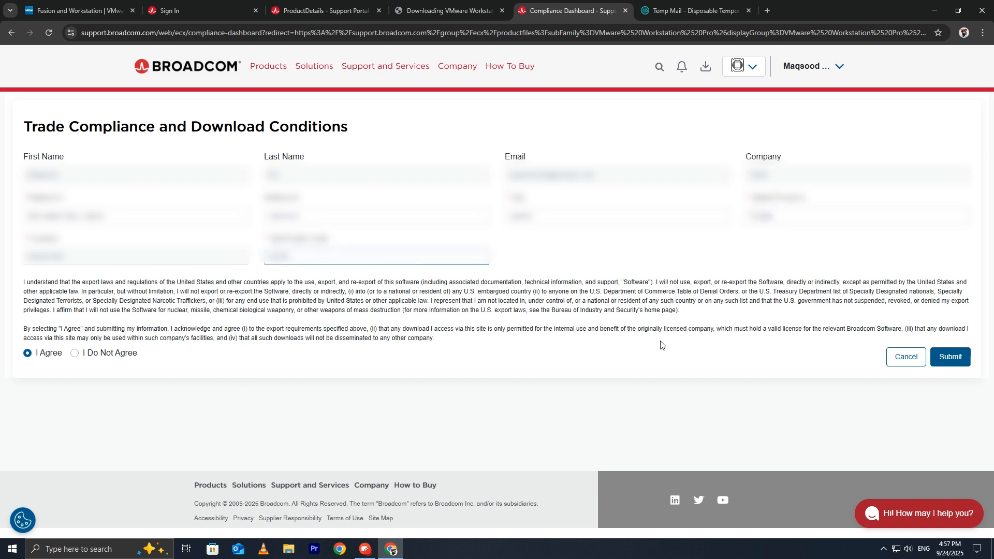
Submit the Trade Compliance form and start the 17.6.4 Windows installer download.
left_click(948, 356)
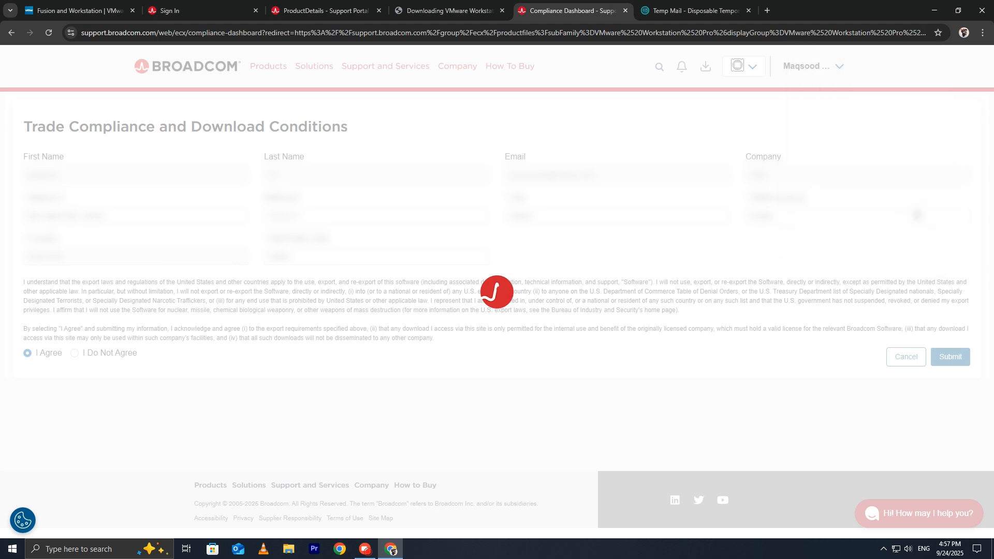
left_click(949, 357)
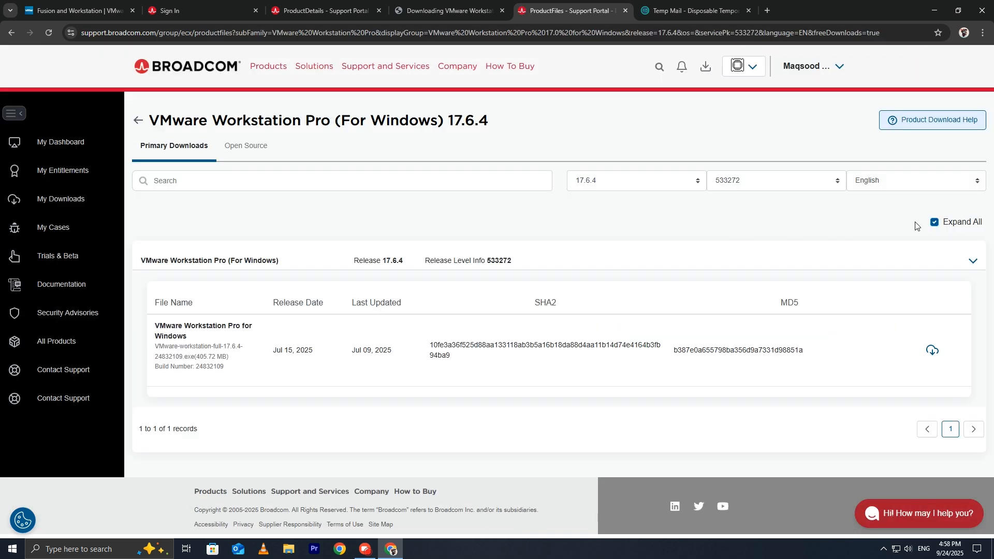
left_click(932, 349)
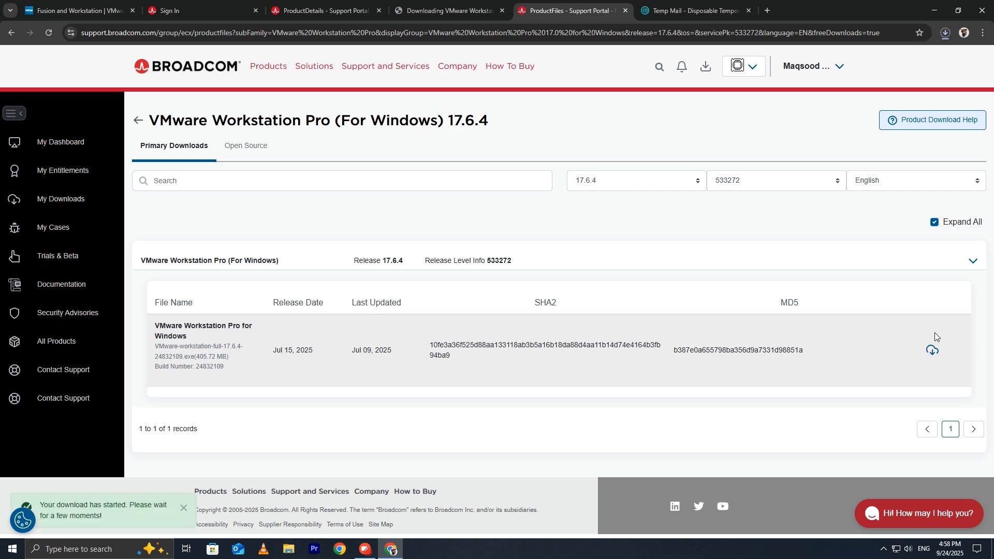
Run the VMware-workstation-full-17.6.4-24832109 installer from the Downloads folder.
left_click(945, 32)
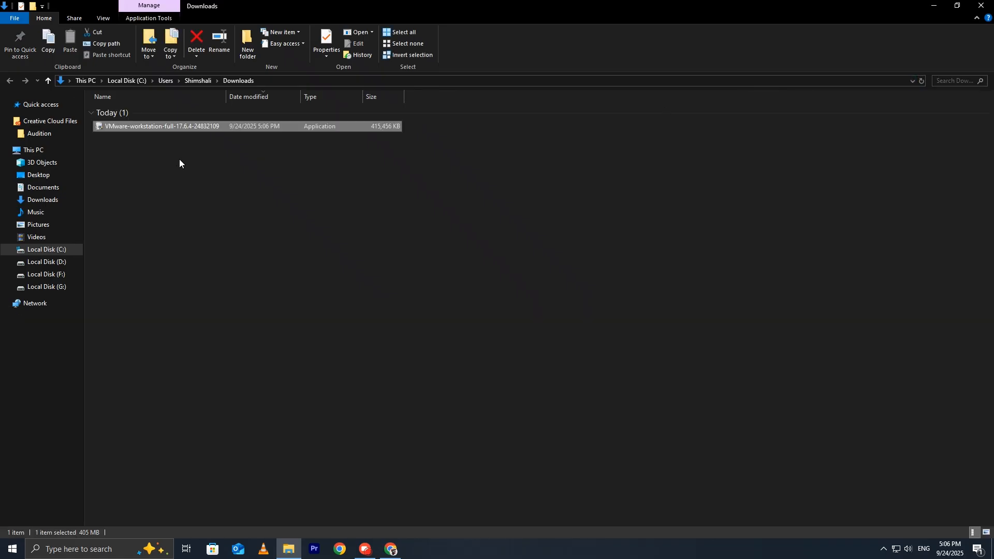
double_click(161, 125)
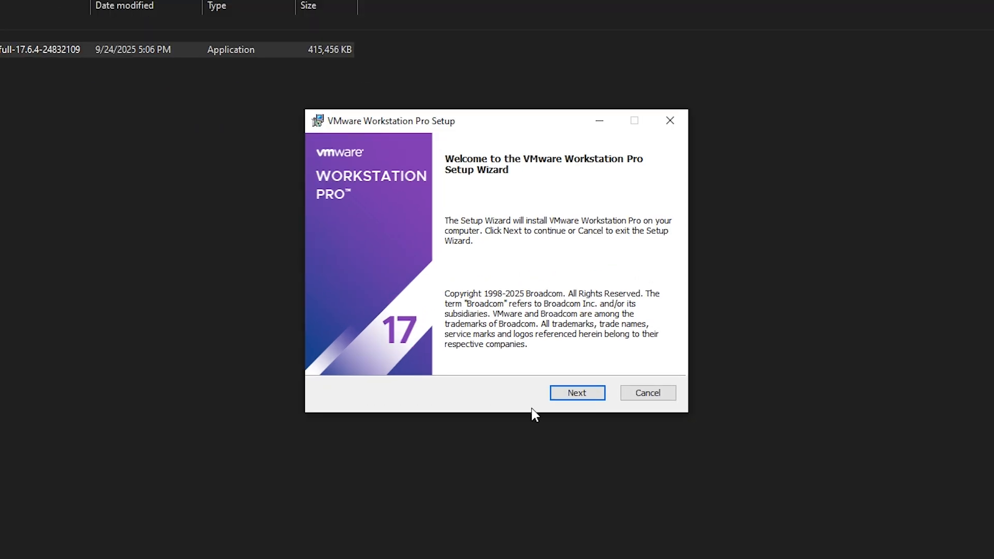
Accept the license and install VMware Workstation Pro with the default location, settings and both shortcuts.
left_click(576, 392)
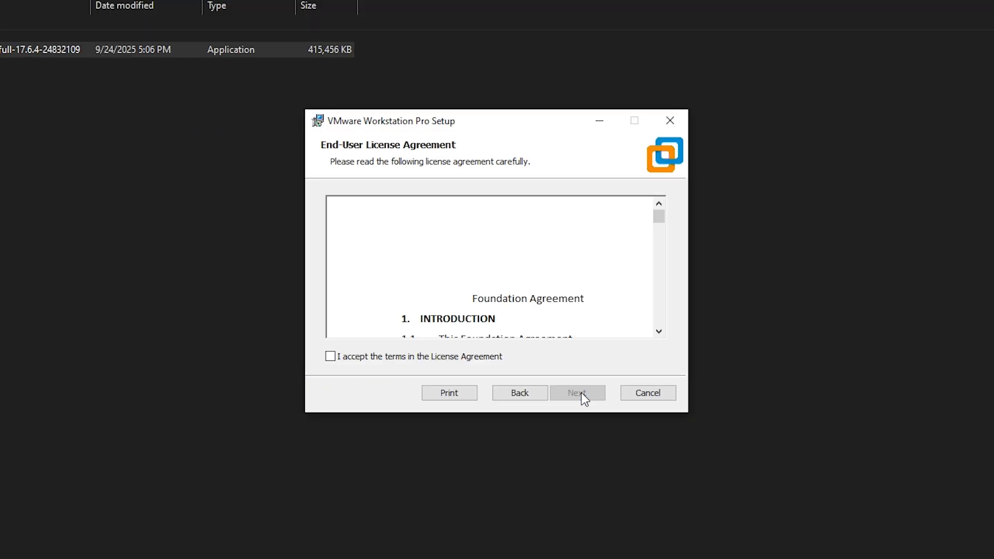
left_click(329, 356)
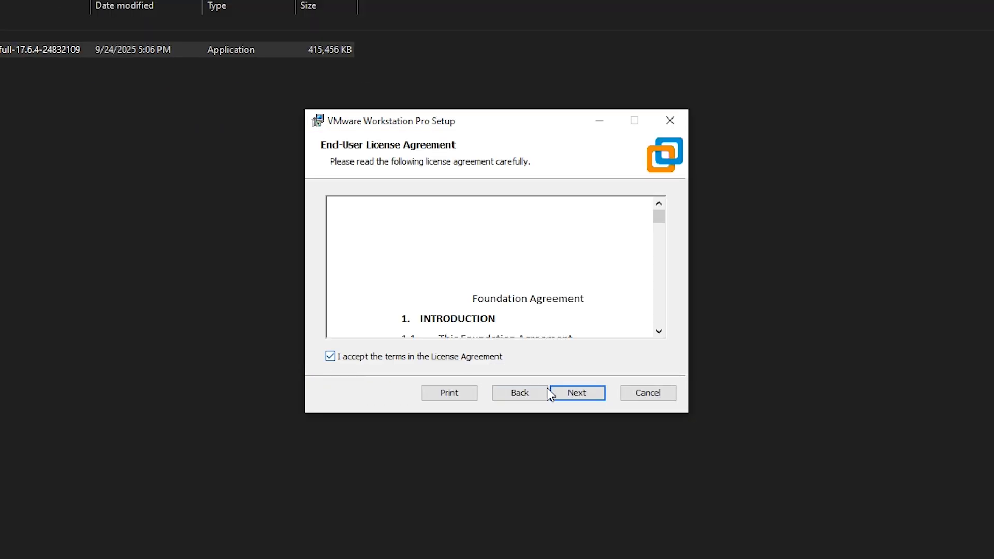
left_click(576, 392)
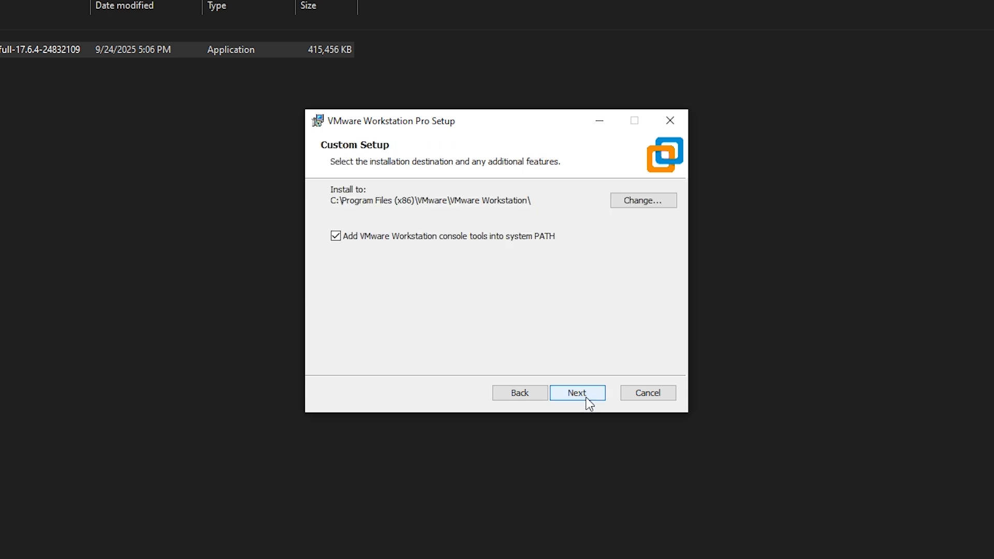
left_click(576, 393)
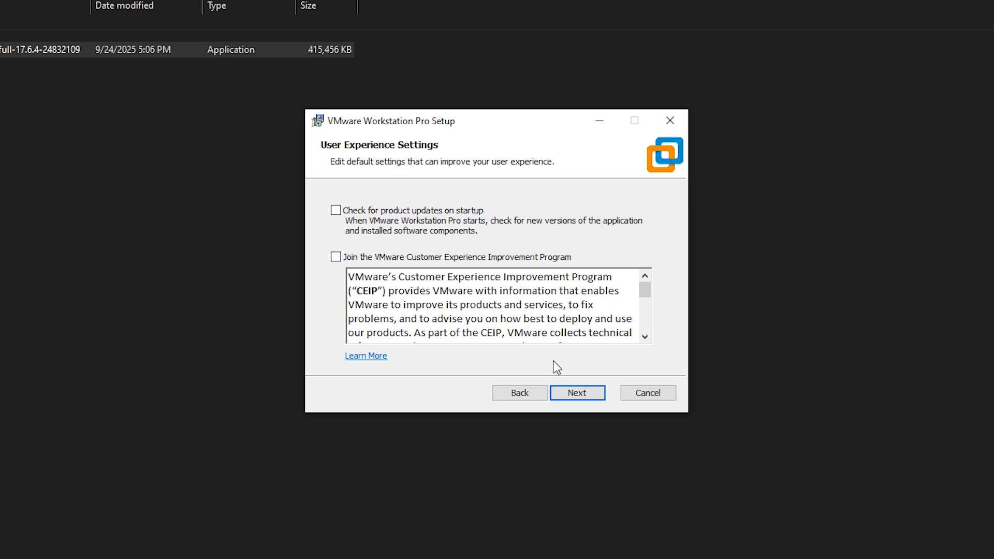
left_click(576, 393)
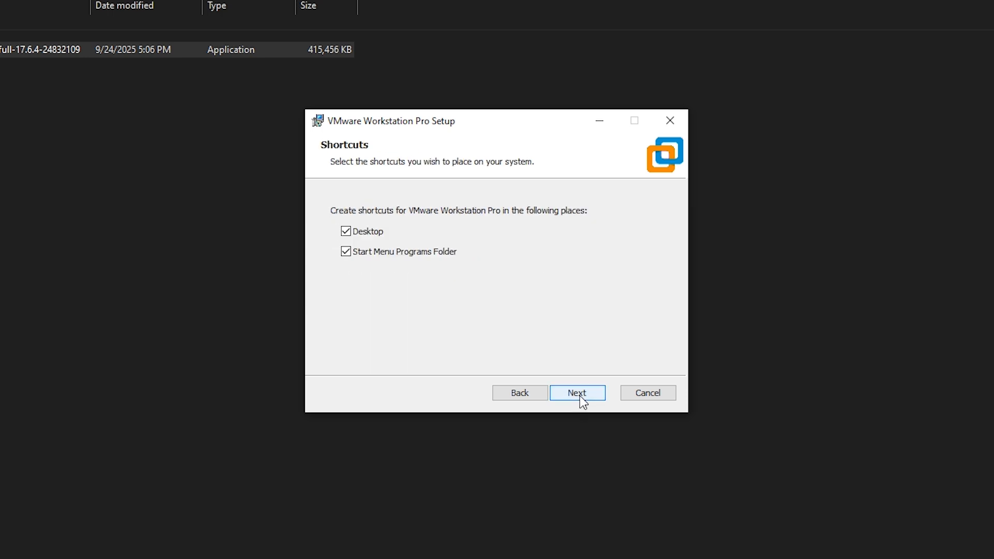
left_click(577, 392)
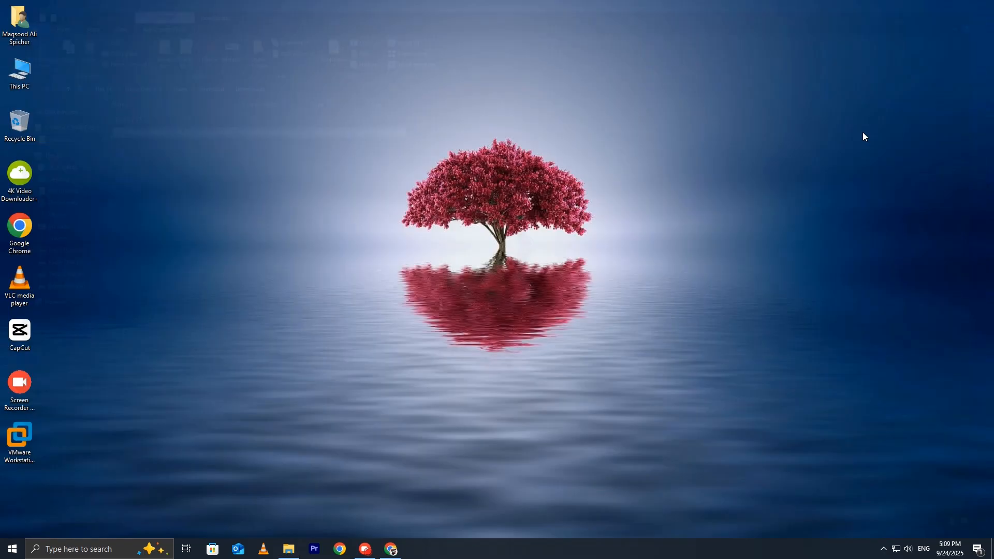
mouse_move(19, 441)
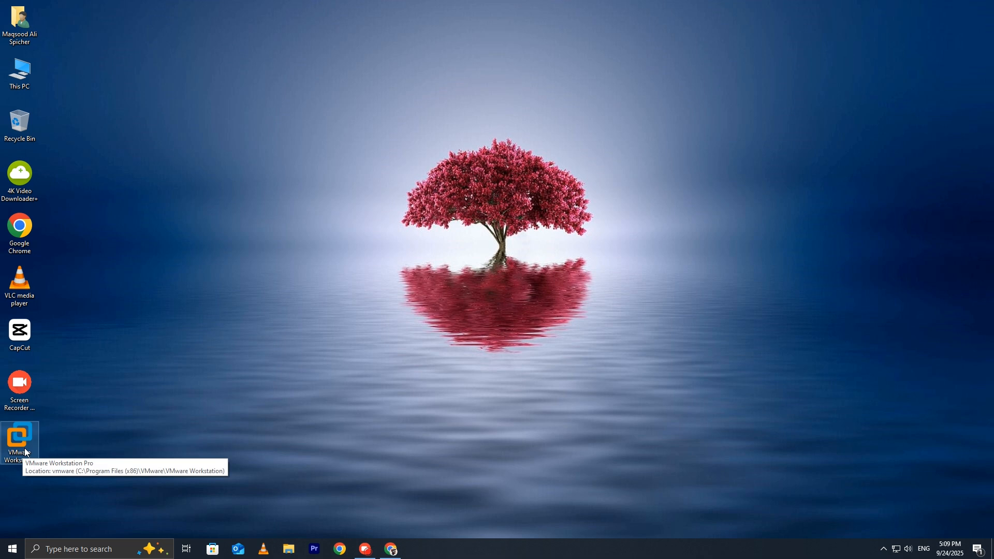
Launch VMware Workstation Pro from the desktop shortcut and maximize it to the Home screen.
double_click(19, 438)
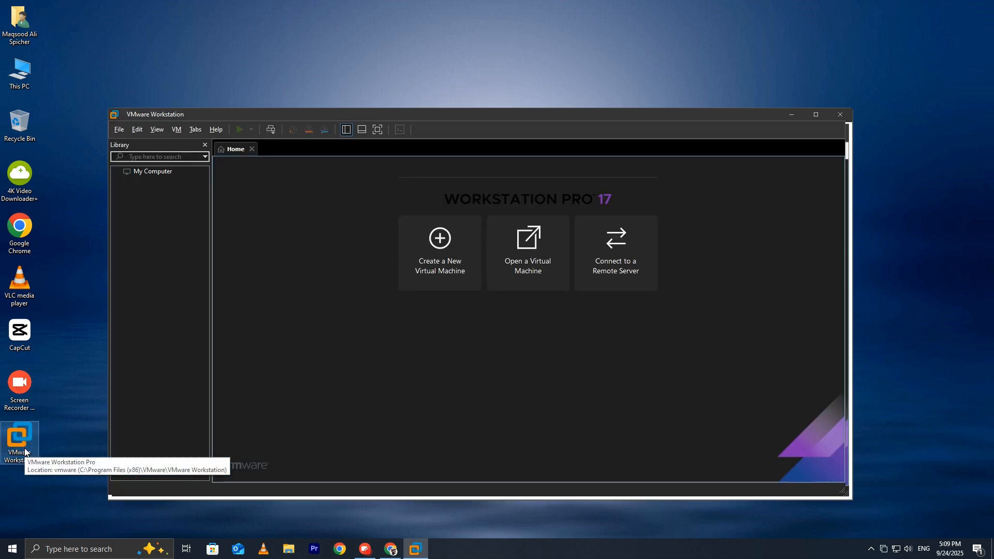
mouse_move(810, 144)
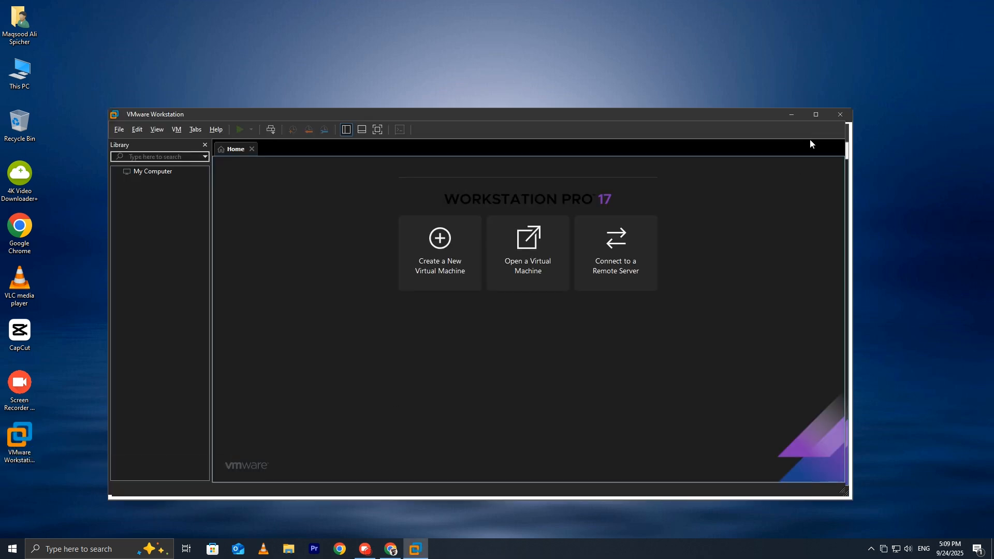
left_click(815, 115)
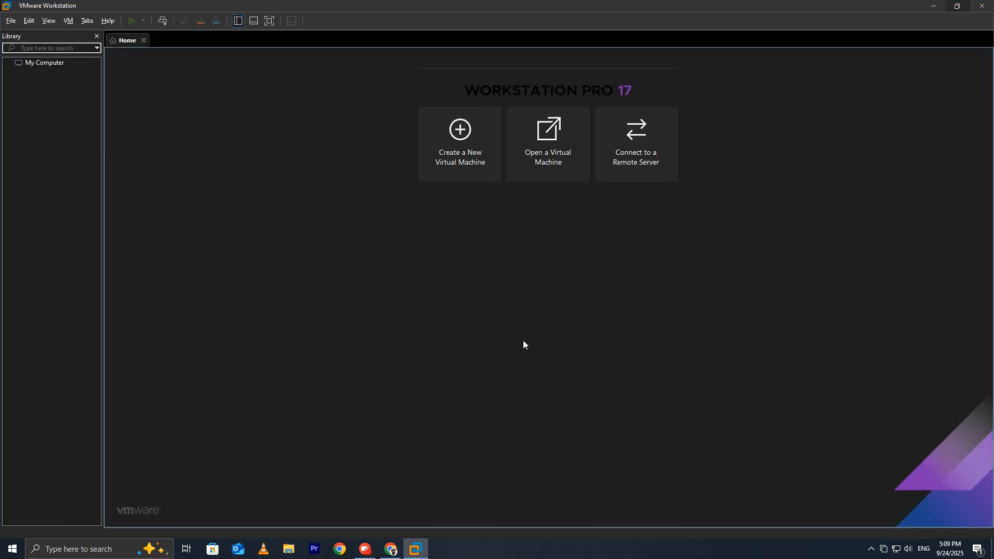